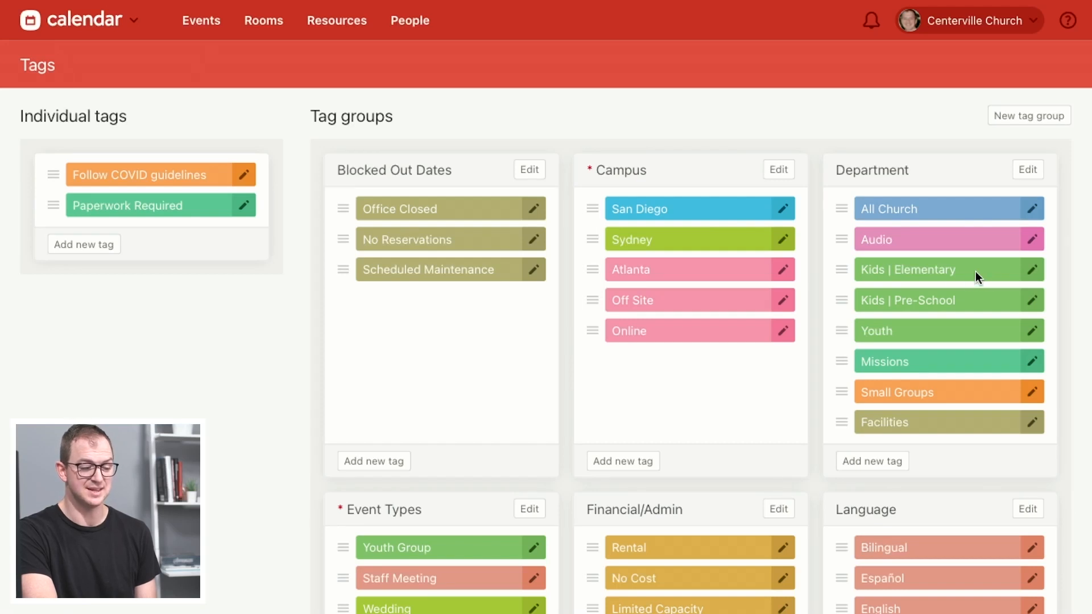
mouse_move(858, 284)
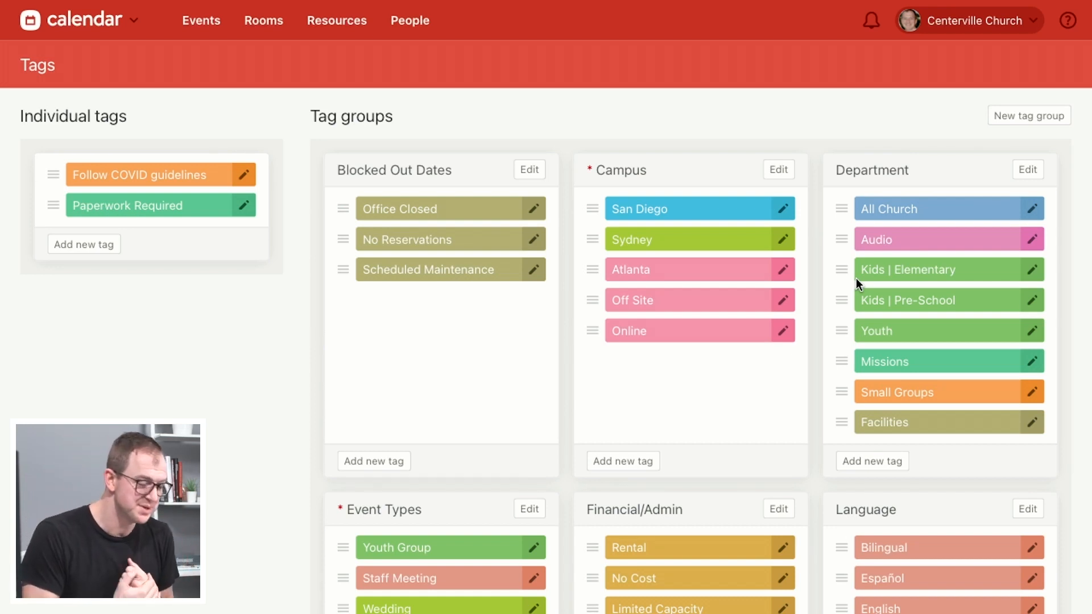
mouse_move(641, 313)
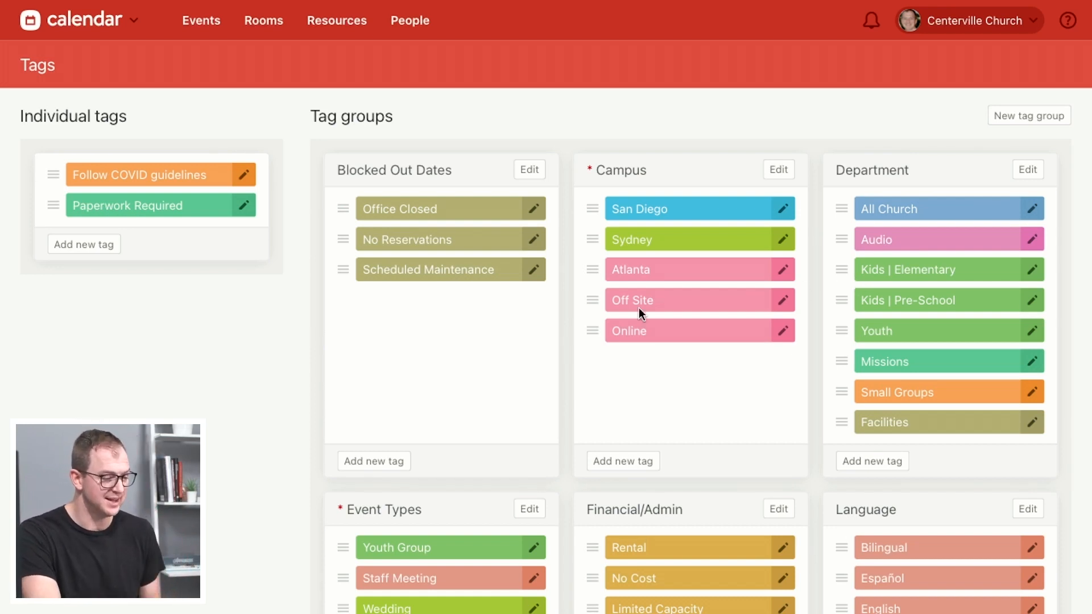
Step: Create a tag group named 'Something' and save it
scroll("down", 3)
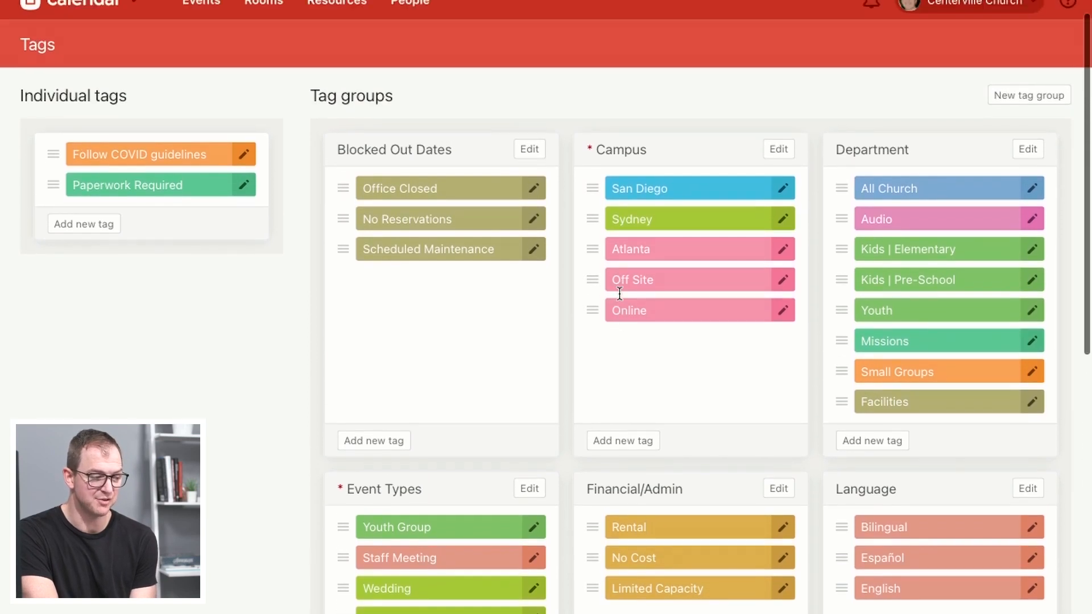
scroll("up", 3)
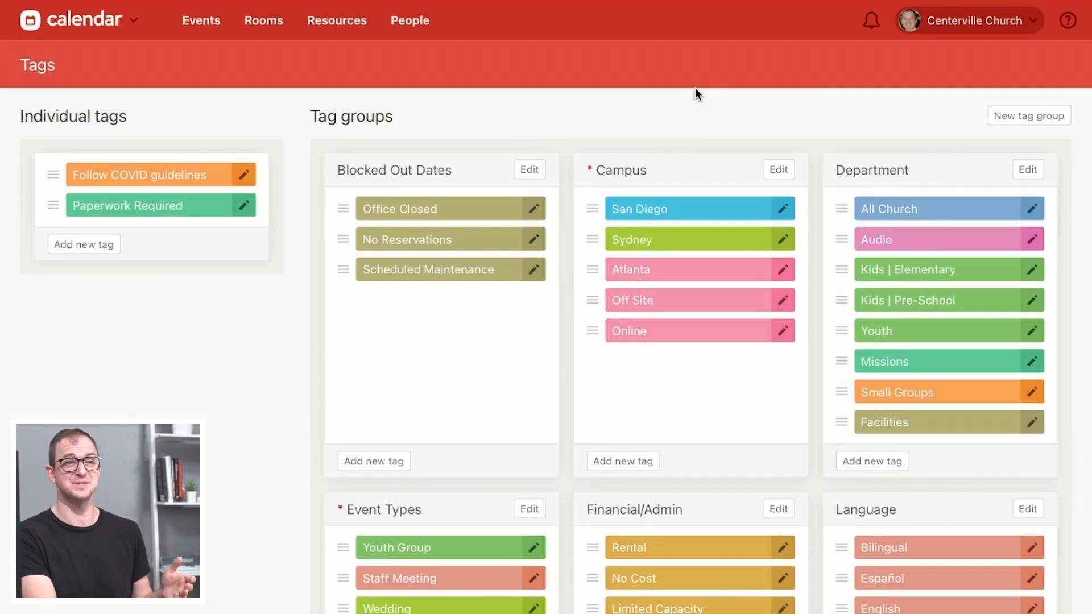
mouse_move(583, 161)
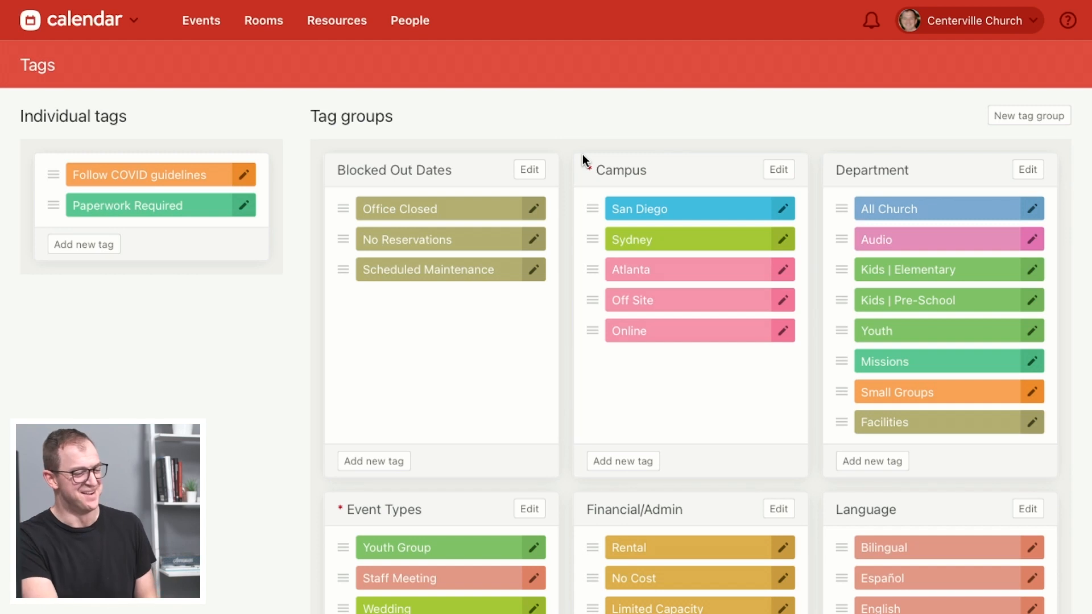
mouse_move(693, 220)
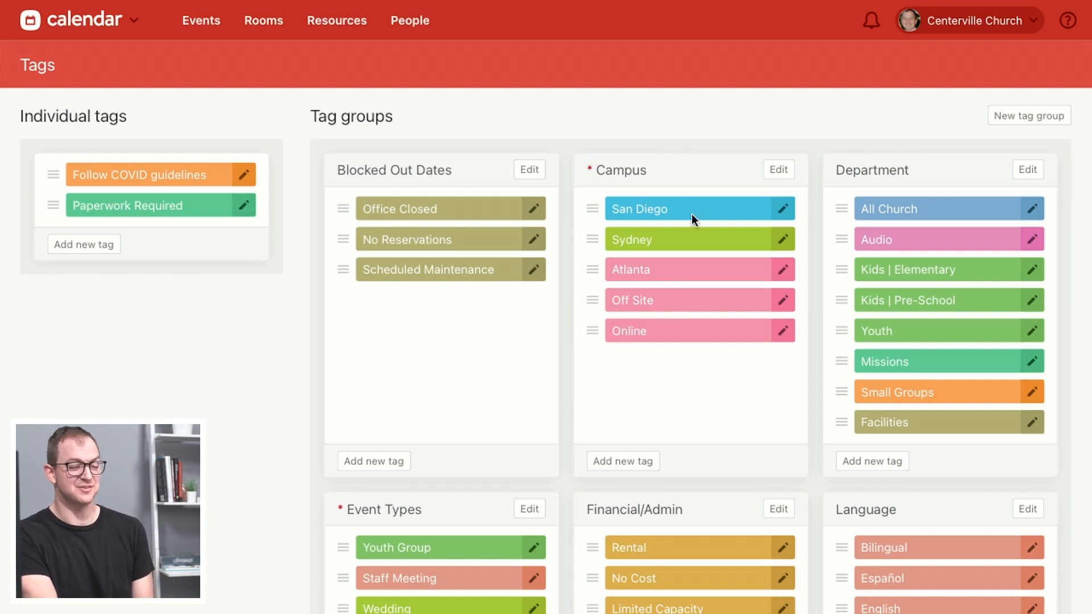
mouse_move(689, 157)
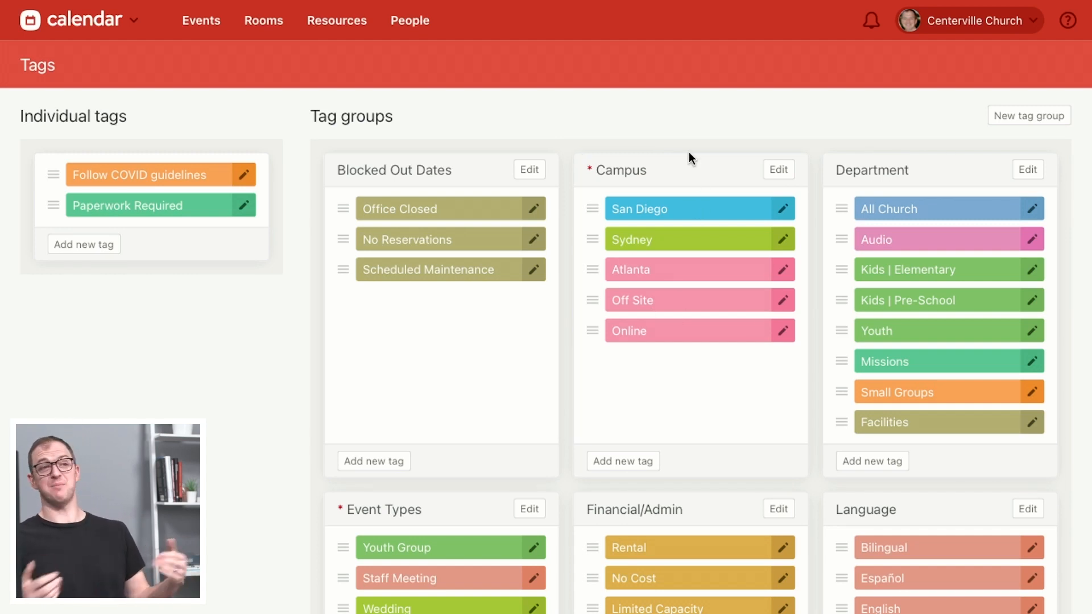
mouse_move(655, 272)
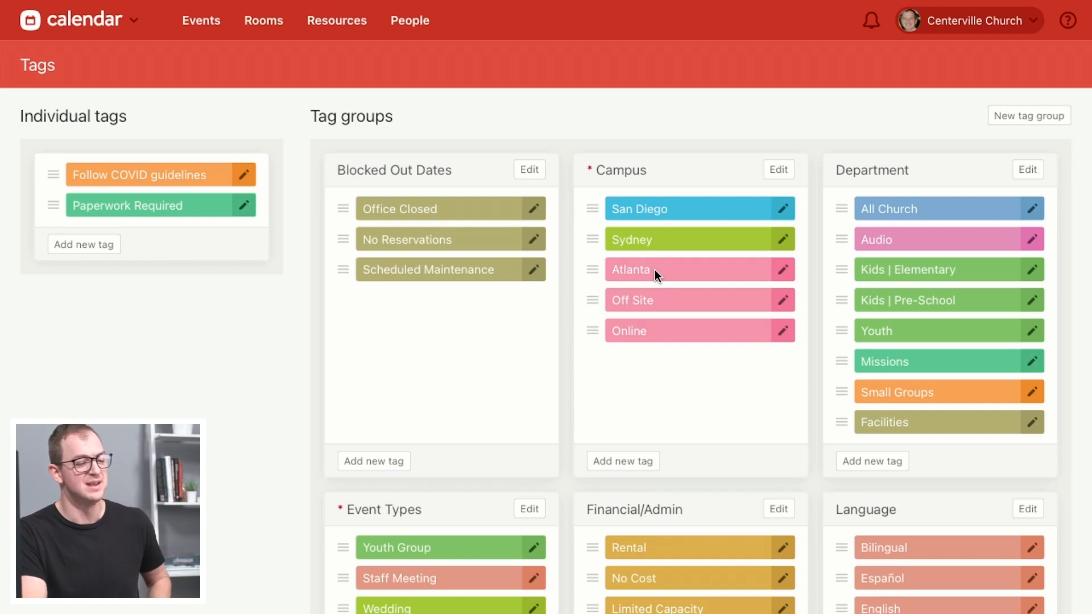
mouse_move(1048, 116)
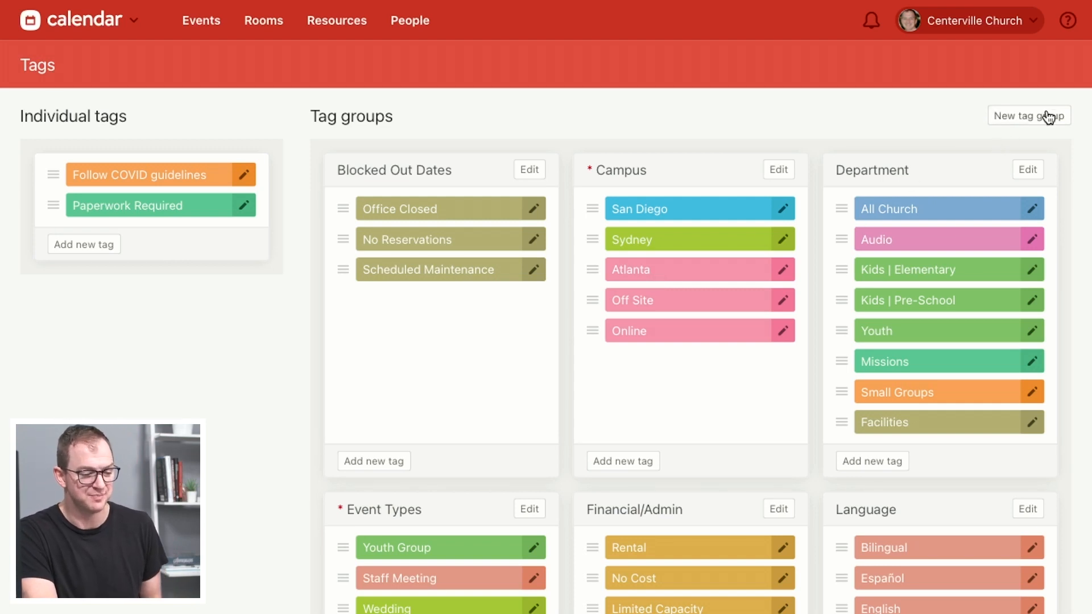
left_click(1029, 116)
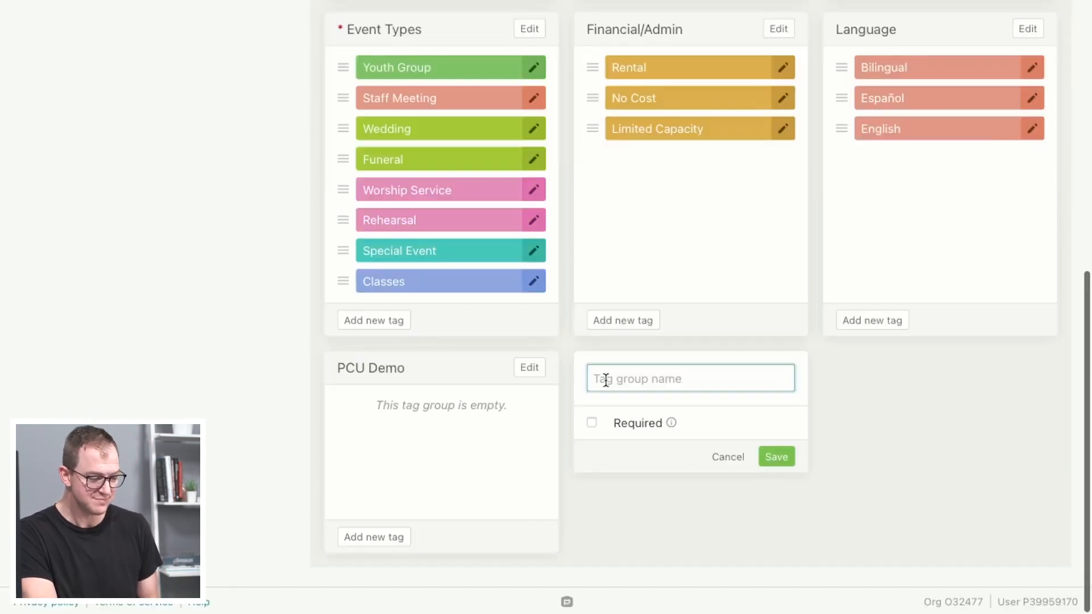
type("Something")
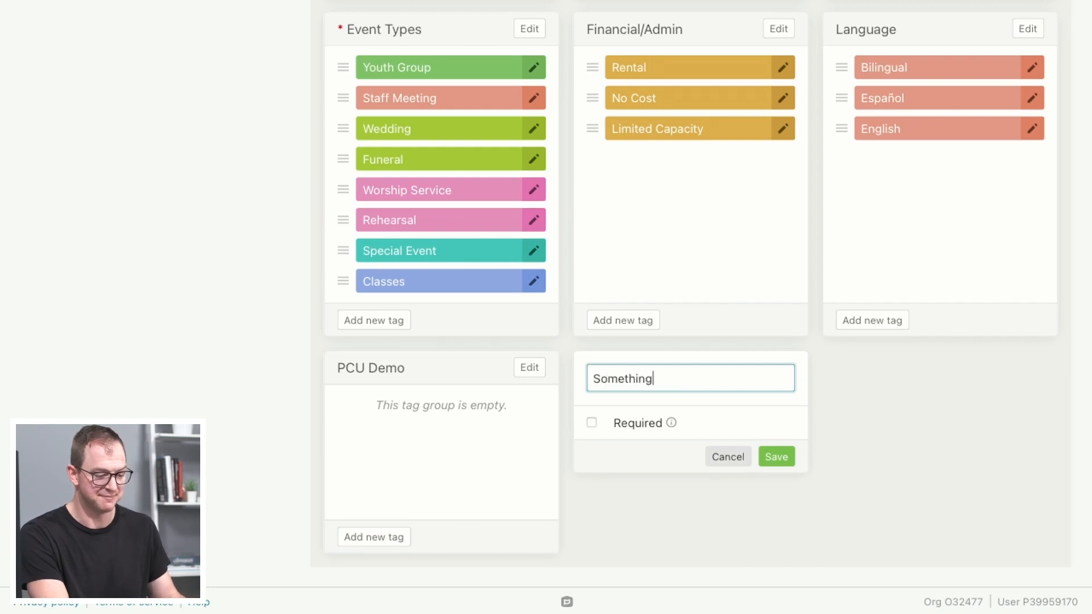
left_click(775, 456)
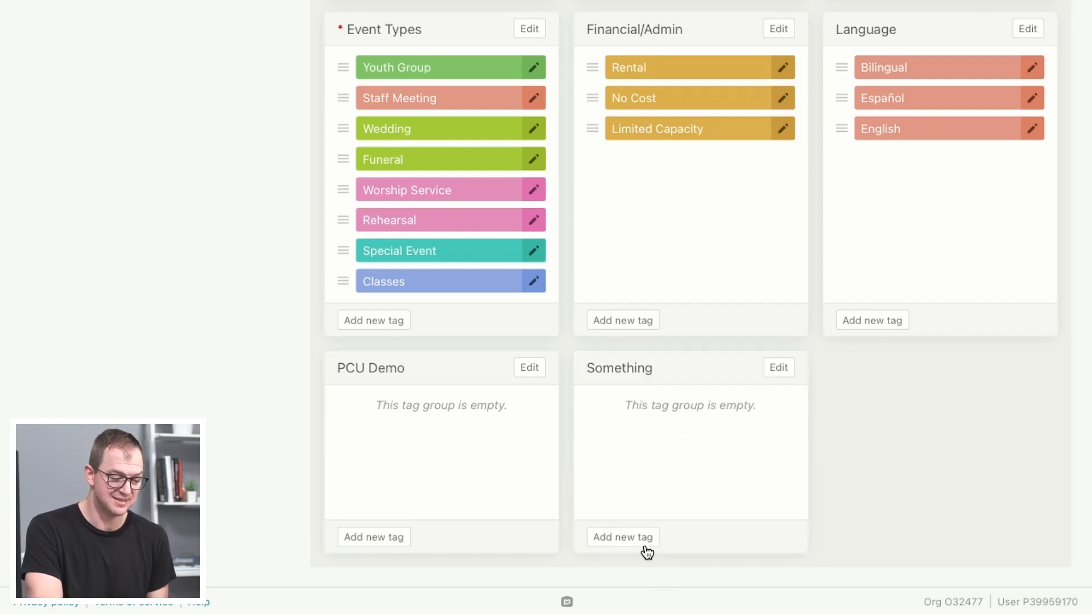
Step: Add a blue tag 'my new tag' to the Something group
left_click(622, 537)
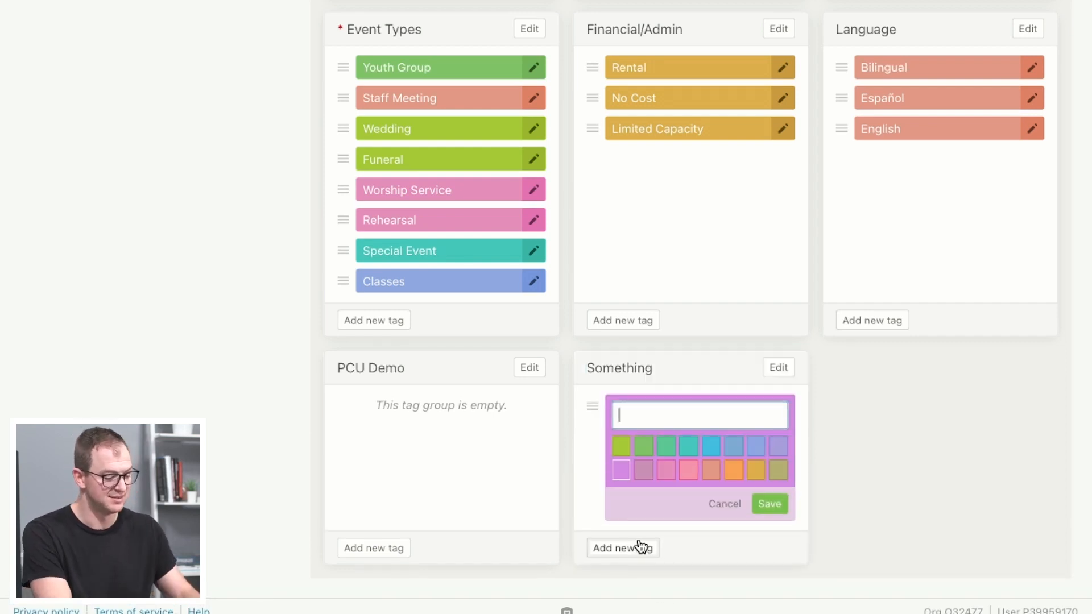
type("my new tag")
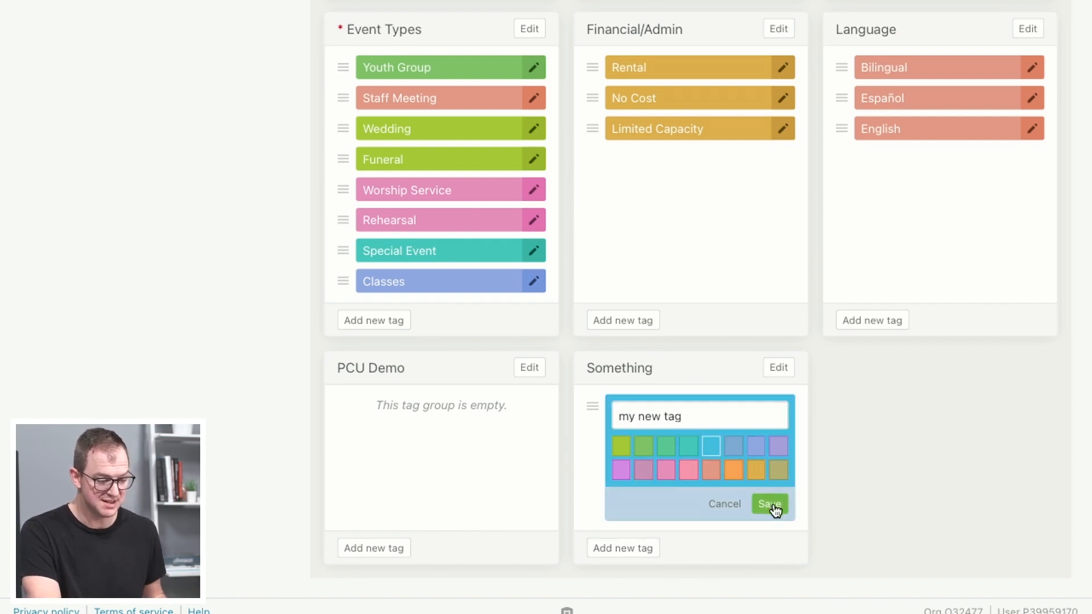
left_click(769, 503)
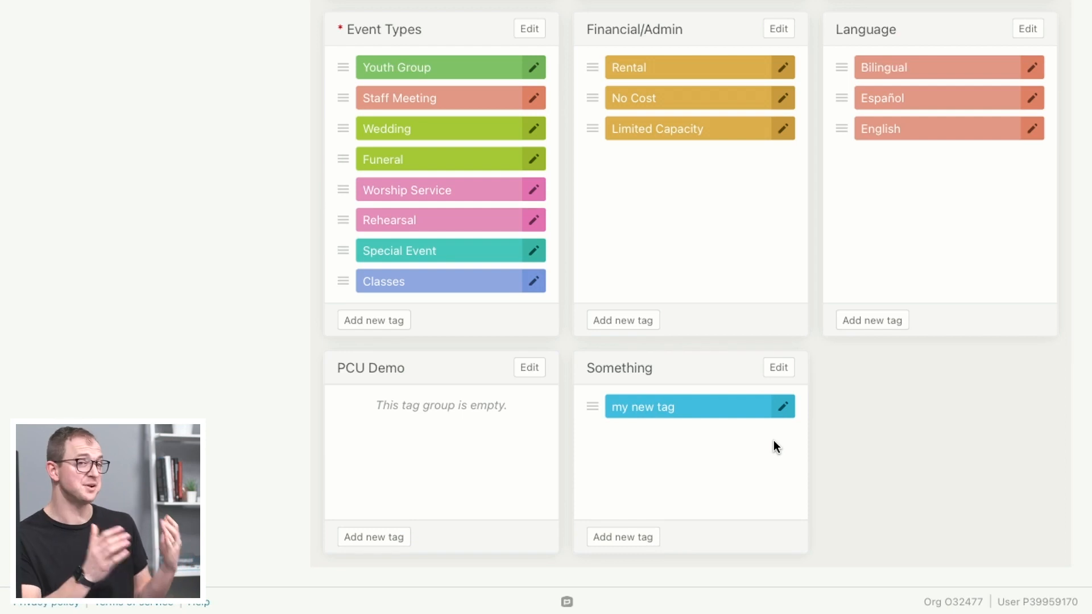
Step: Delete 'my new tag' from the Something group
left_click(781, 407)
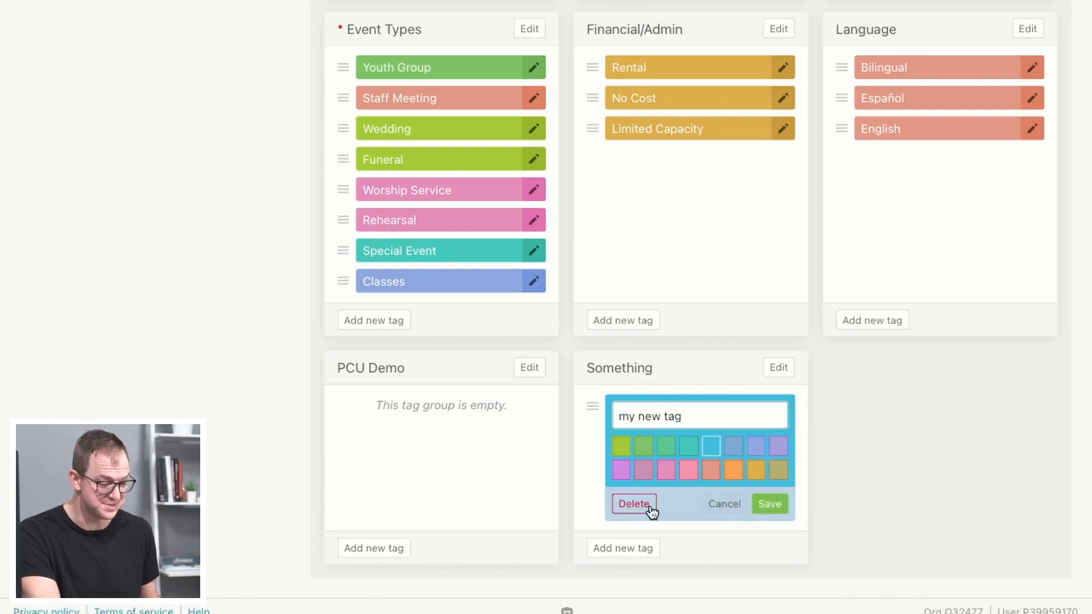
left_click(632, 503)
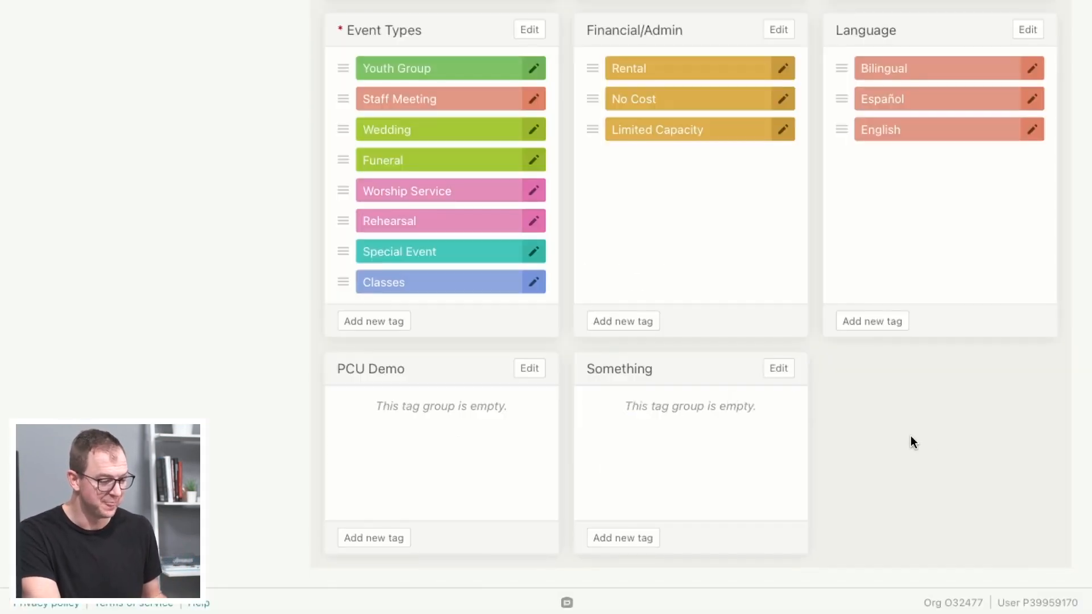
scroll("up", 3)
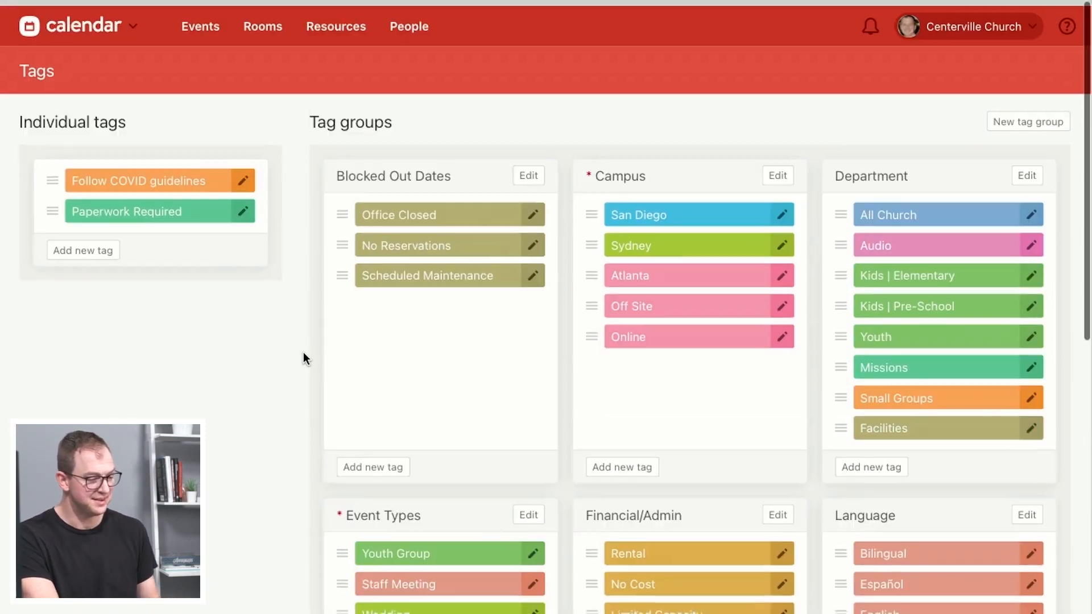
scroll("up", 3)
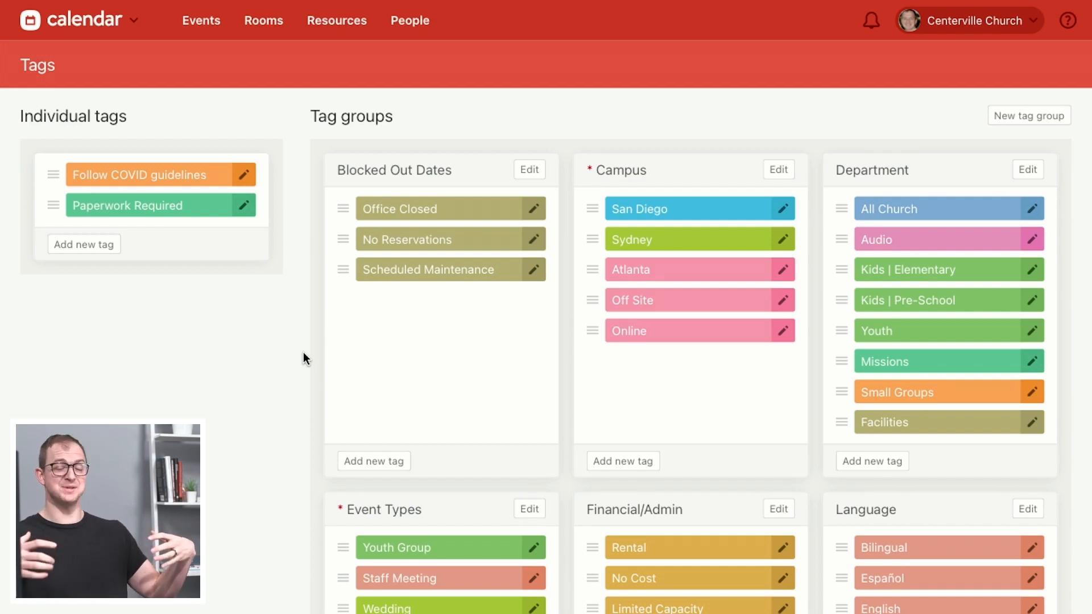
mouse_move(936, 177)
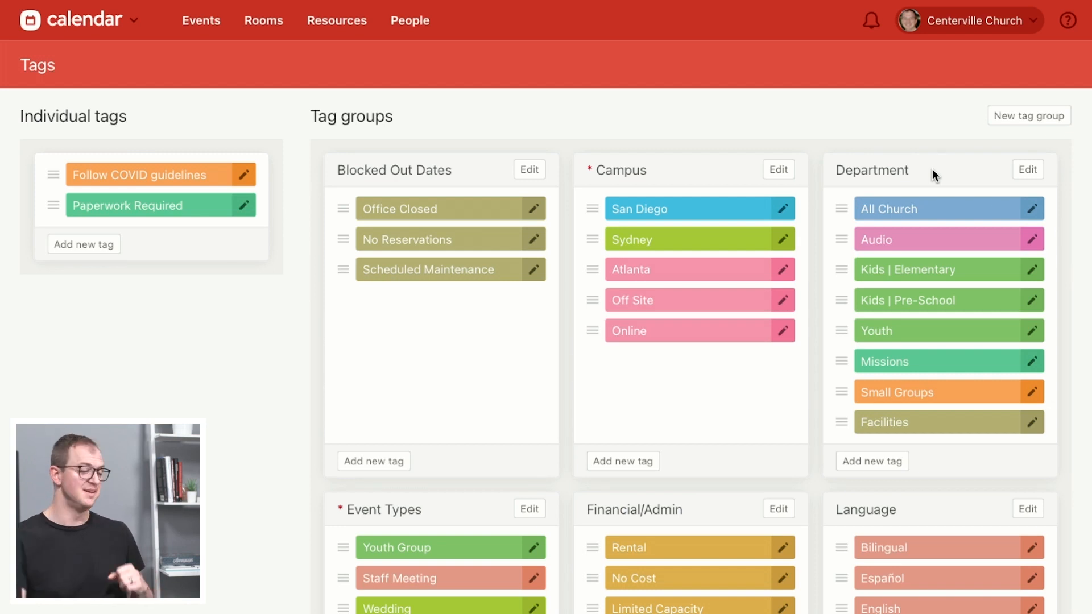
scroll("down", 3)
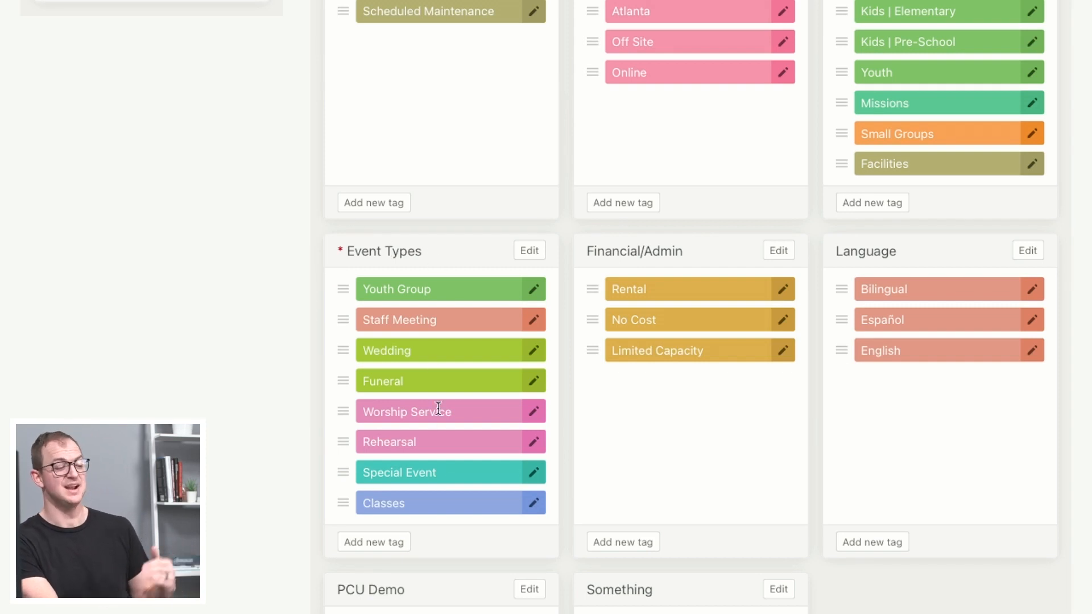
mouse_move(252, 460)
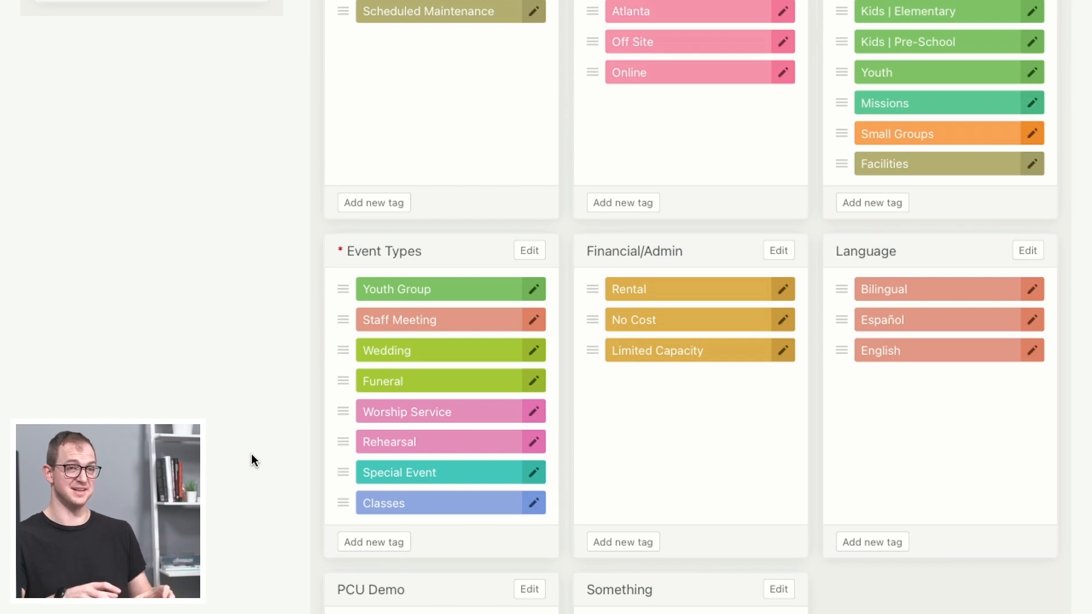
mouse_move(291, 520)
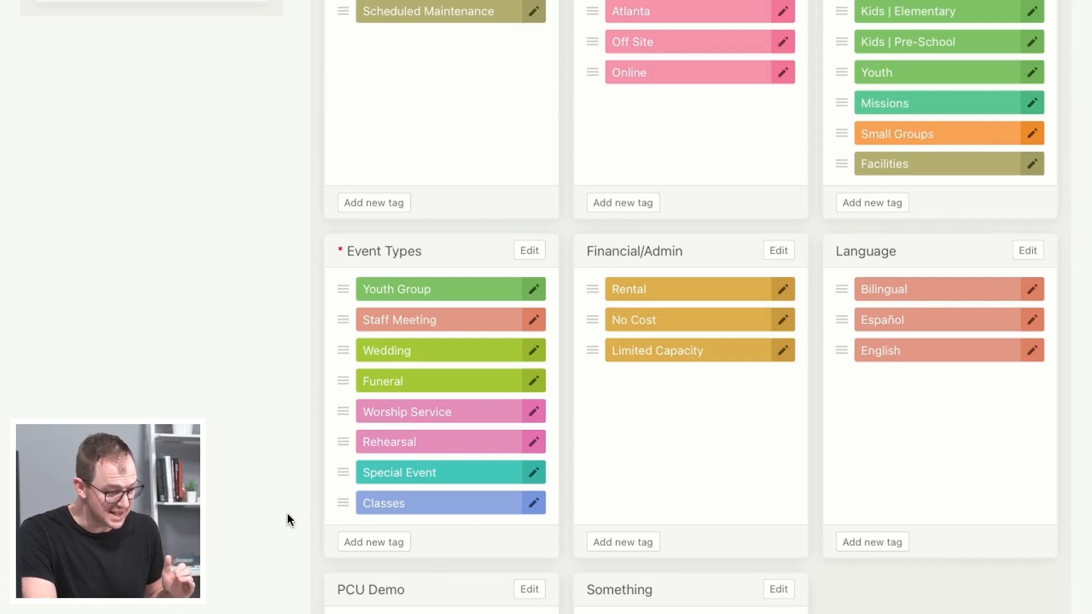
scroll("up", 3)
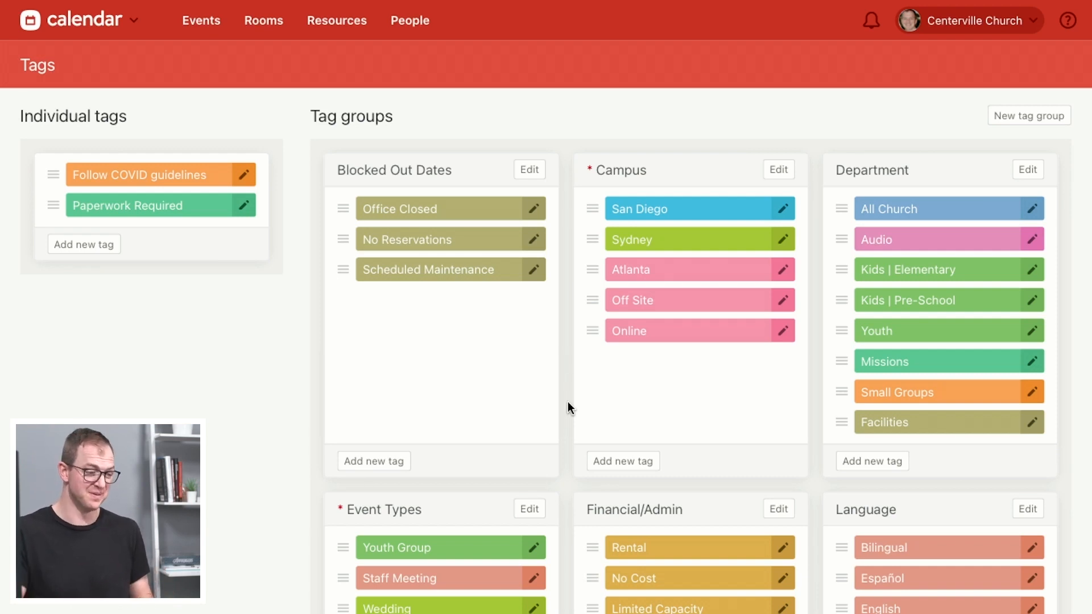
mouse_move(625, 168)
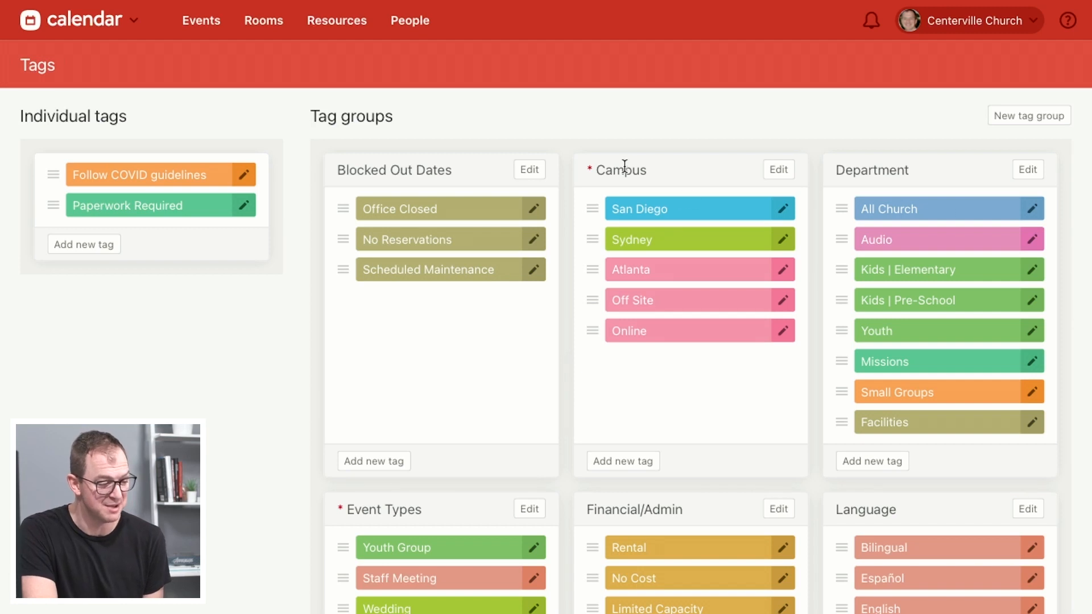
mouse_move(689, 233)
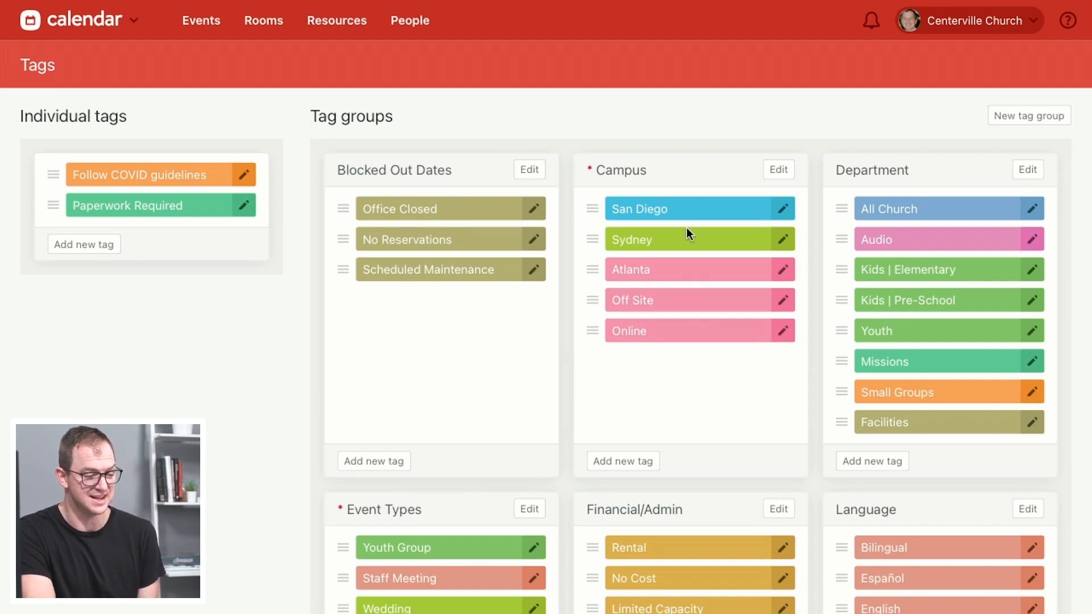
left_click(779, 170)
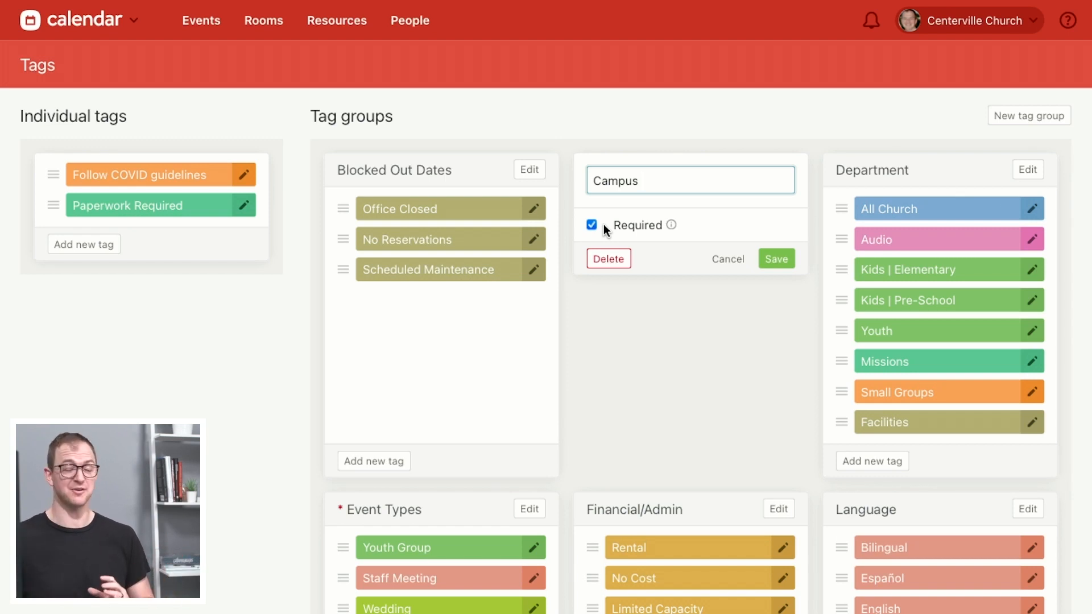
mouse_move(729, 258)
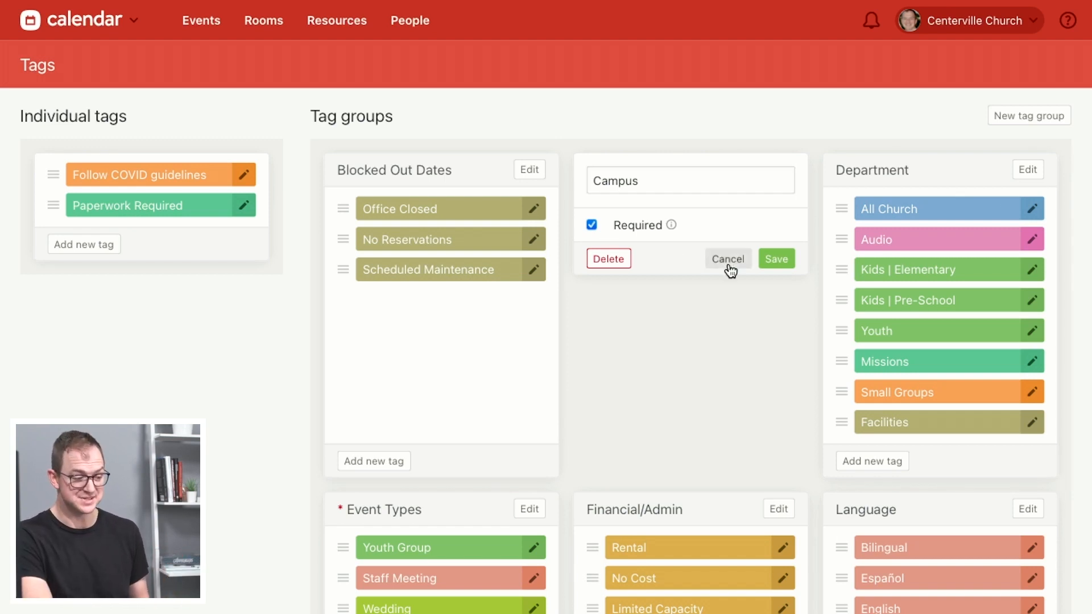
left_click(727, 258)
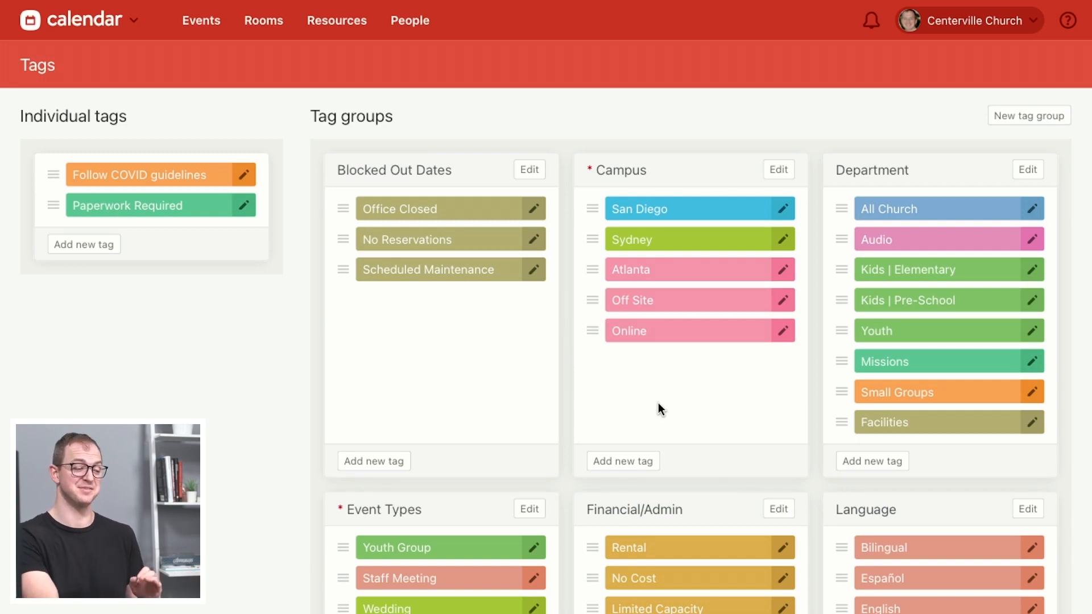
mouse_move(669, 366)
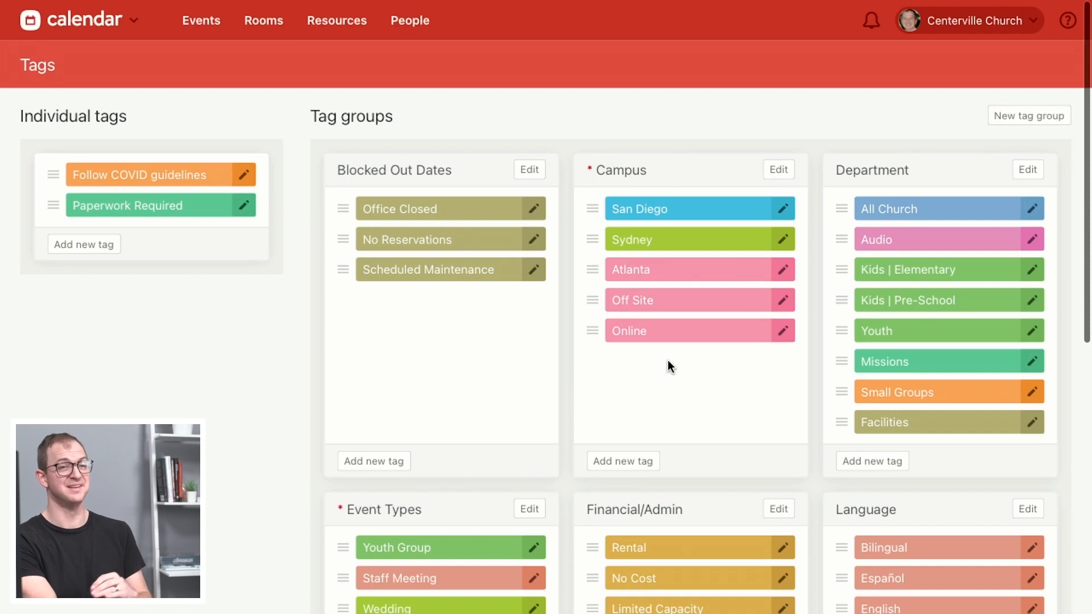